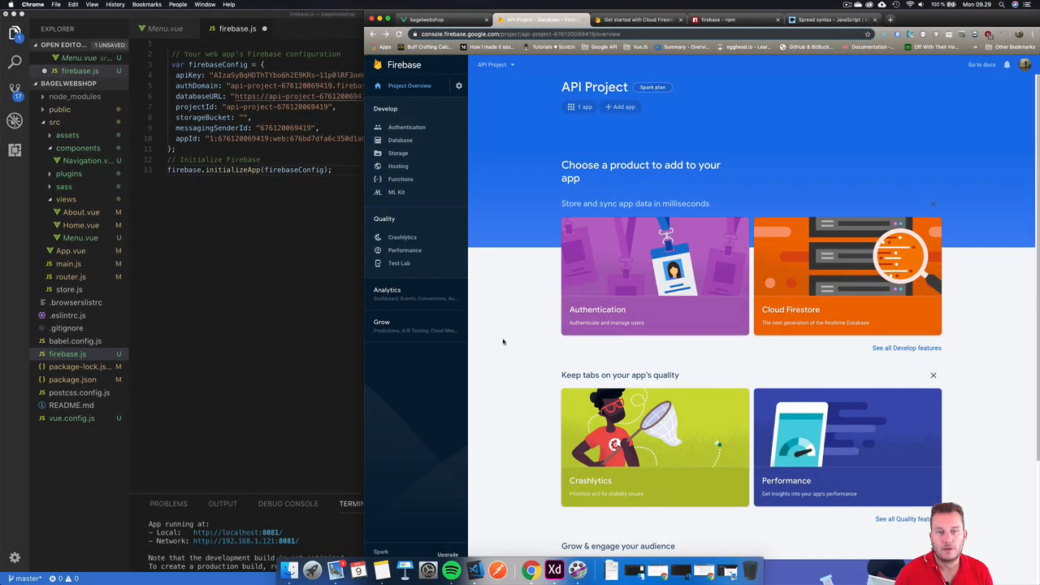
mouse_move(503, 335)
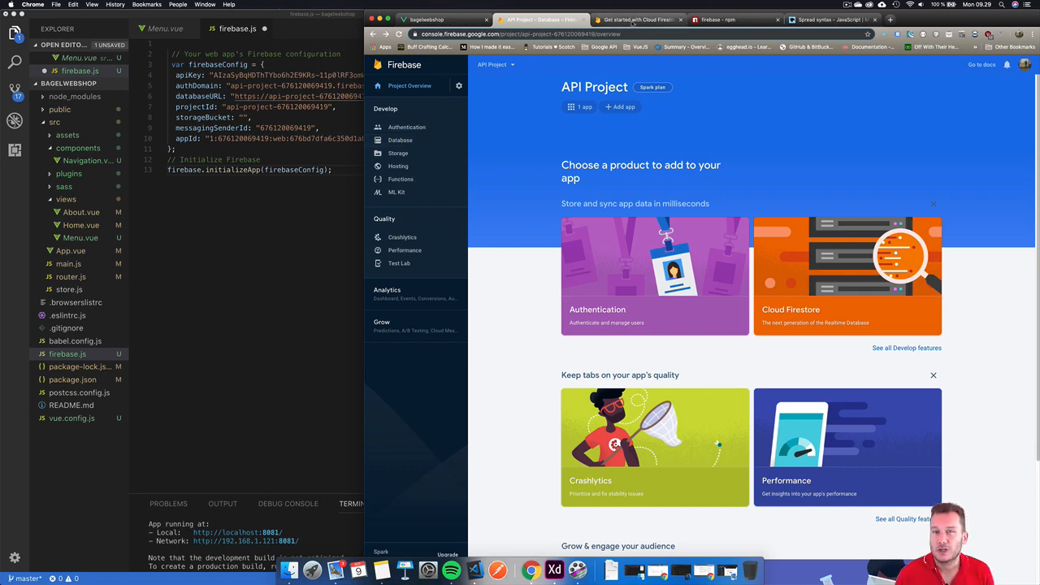
Switch to the 'Get started with Cloud Firestore' tab in Chrome.
left_click(638, 19)
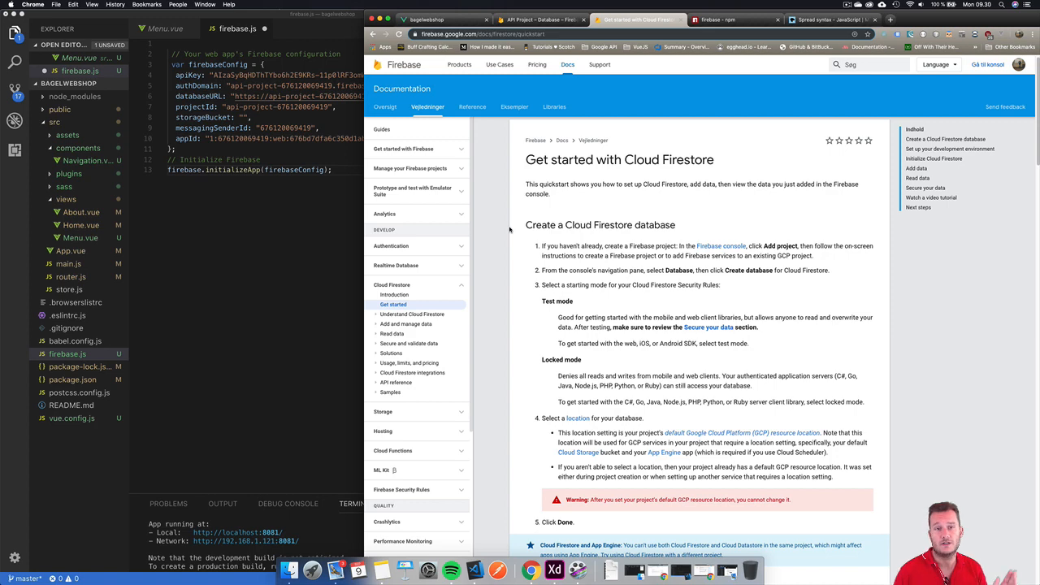
Scroll the Firestore quickstart to the npm install snippet, then open the firebase npm page.
scroll("down", 3)
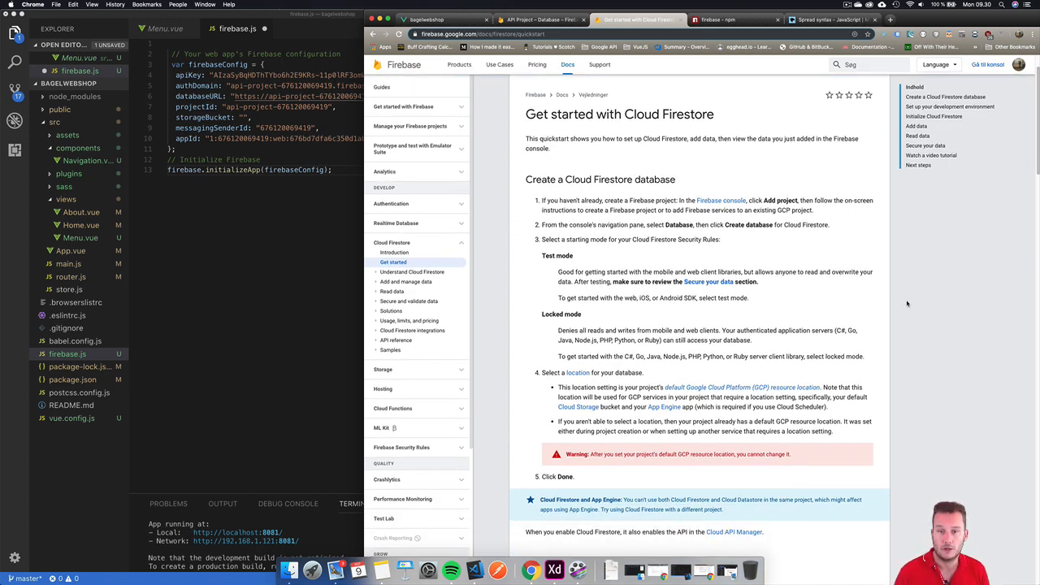
scroll("down", 3)
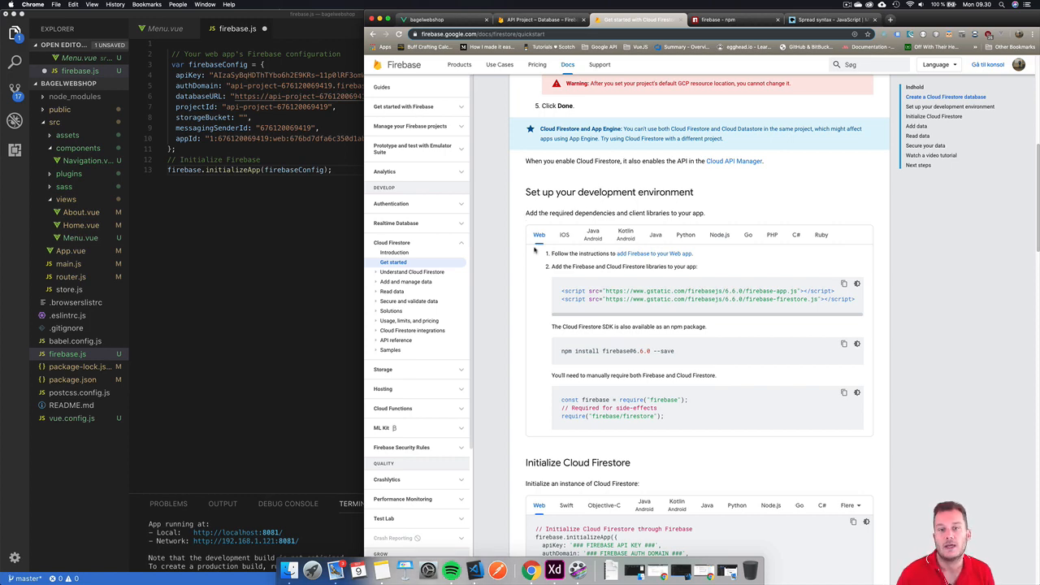
mouse_move(654, 353)
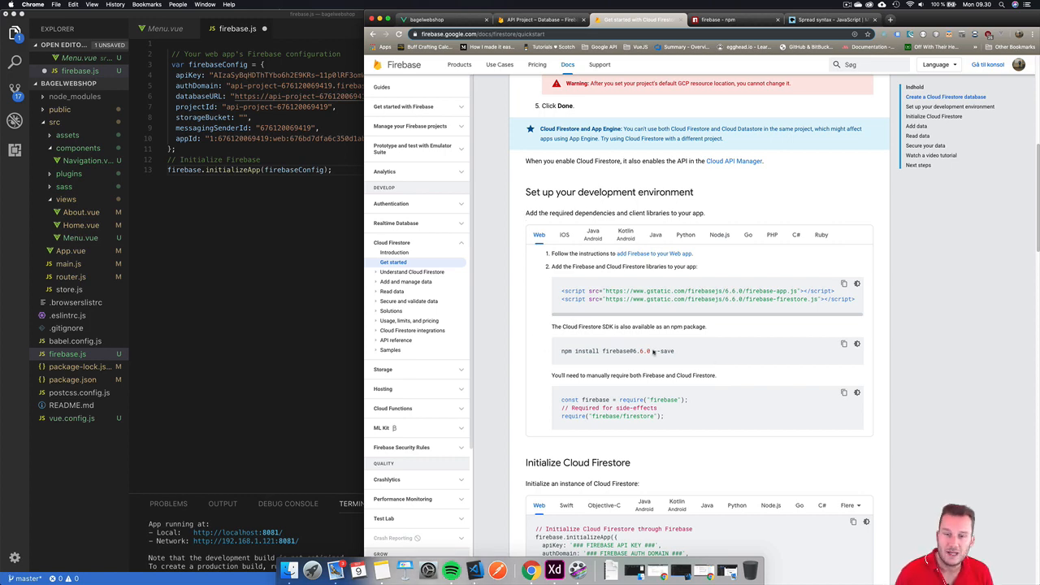
left_click(719, 20)
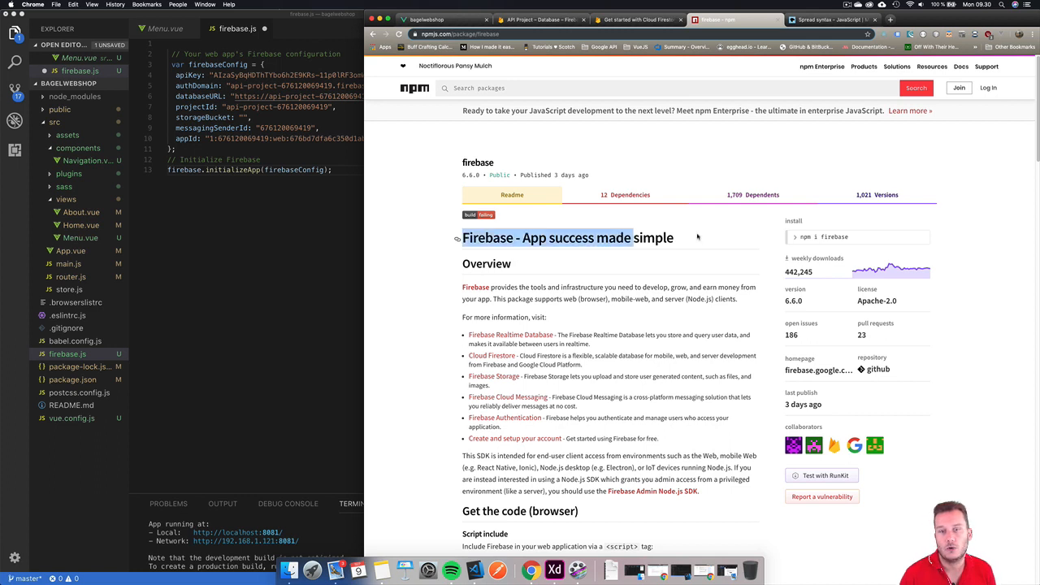
mouse_move(692, 240)
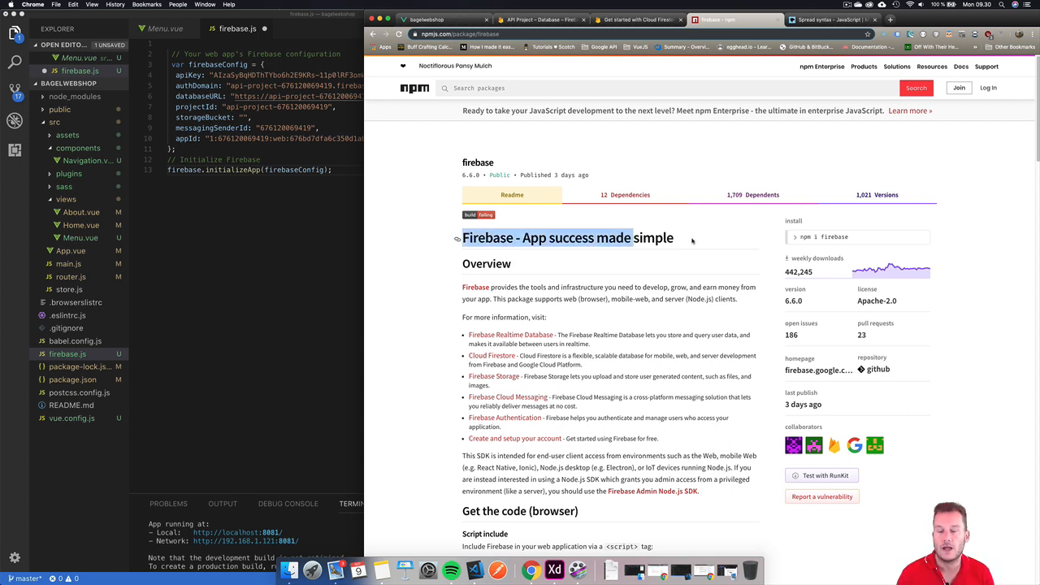
Scroll the firebase README to 'npm bundler' and select 'npm install --save firebase'.
scroll("down", 3)
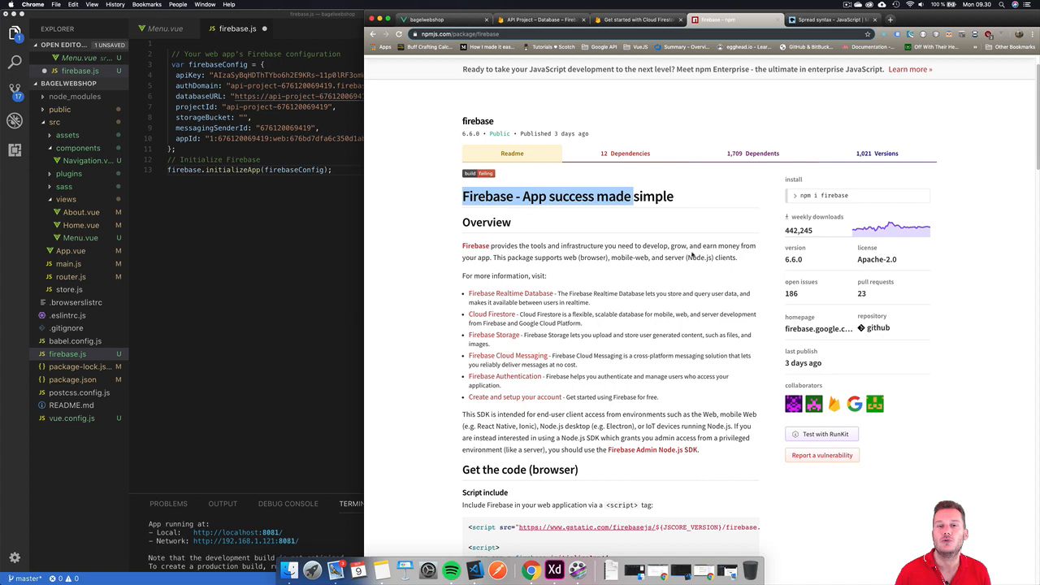
scroll("down", 3)
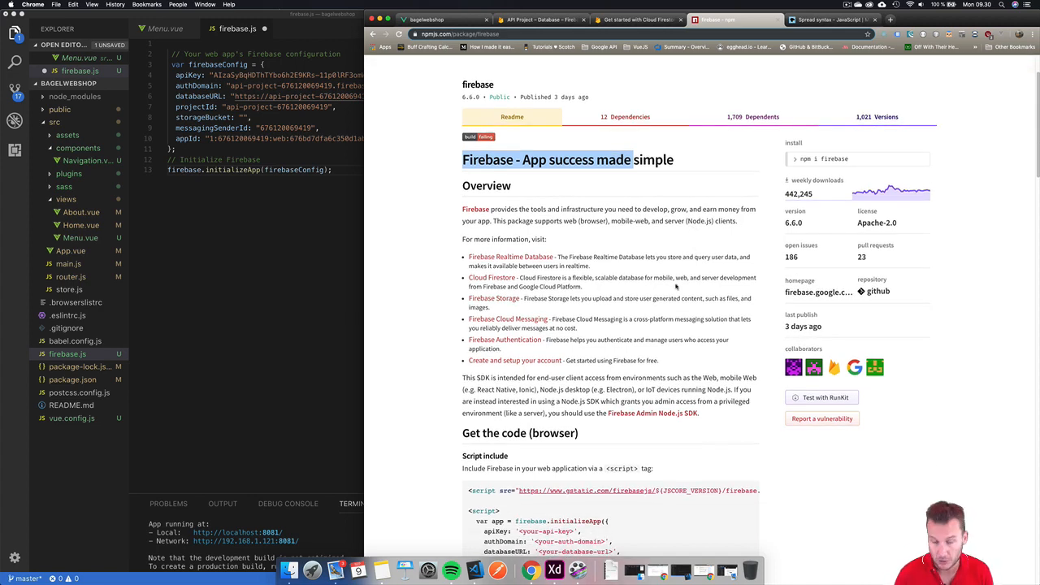
scroll("down", 3)
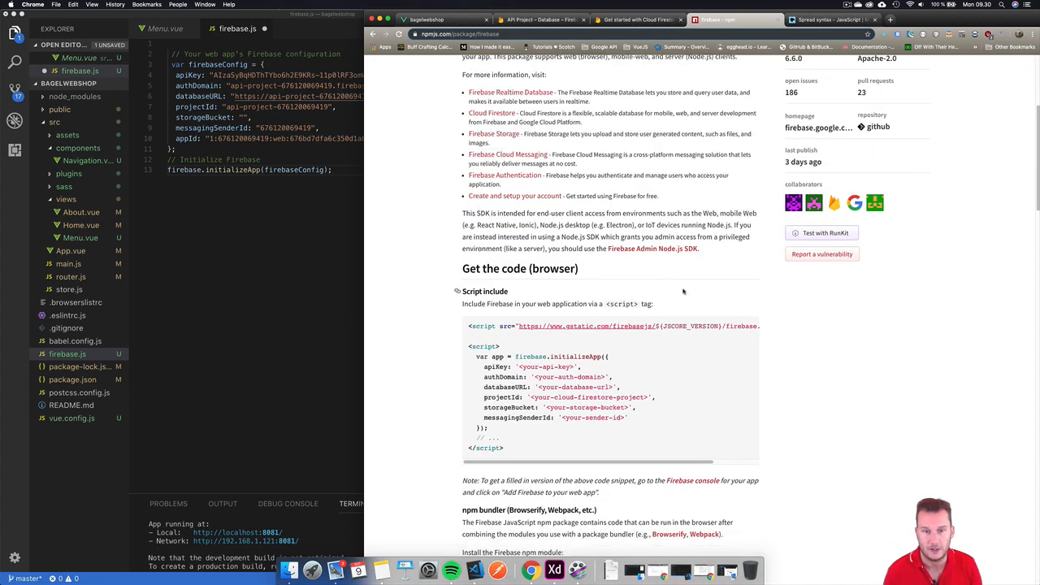
scroll("down", 3)
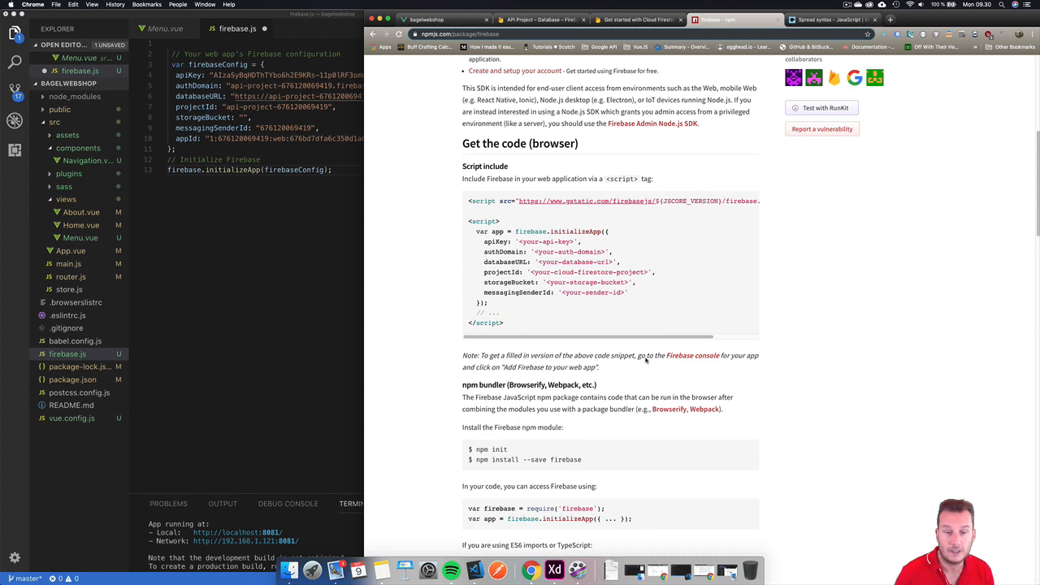
mouse_move(501, 469)
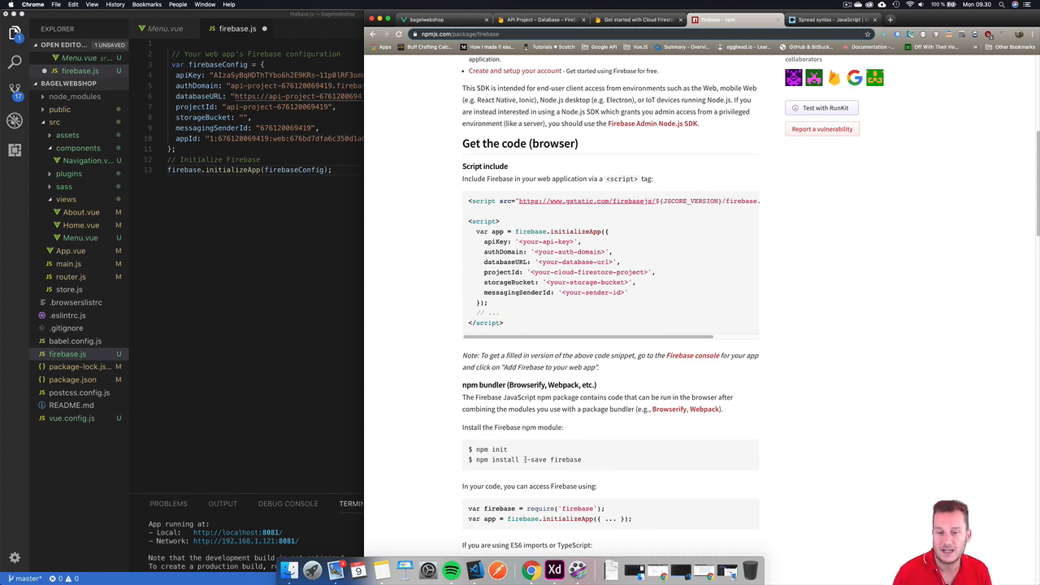
double_click(565, 460)
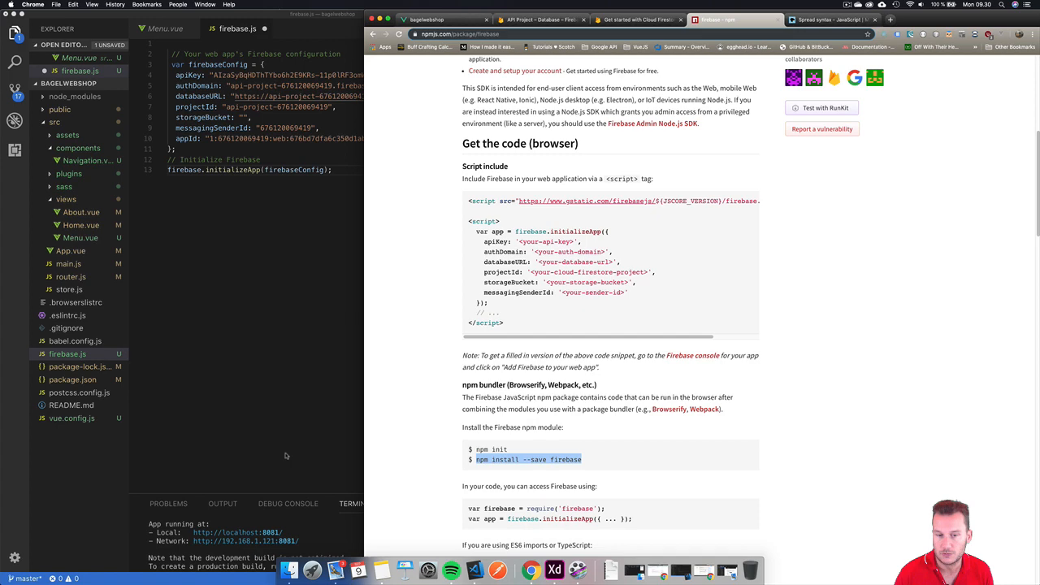
mouse_move(839, 422)
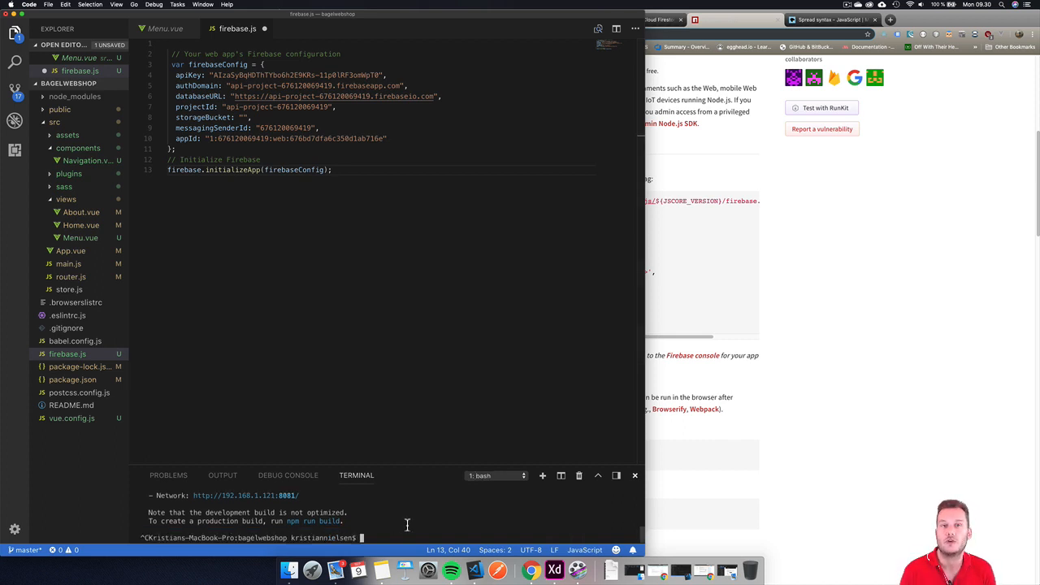
Run 'npm install --save firebase' in the terminal, then begin restarting the dev server.
type("npm install --save firebase")
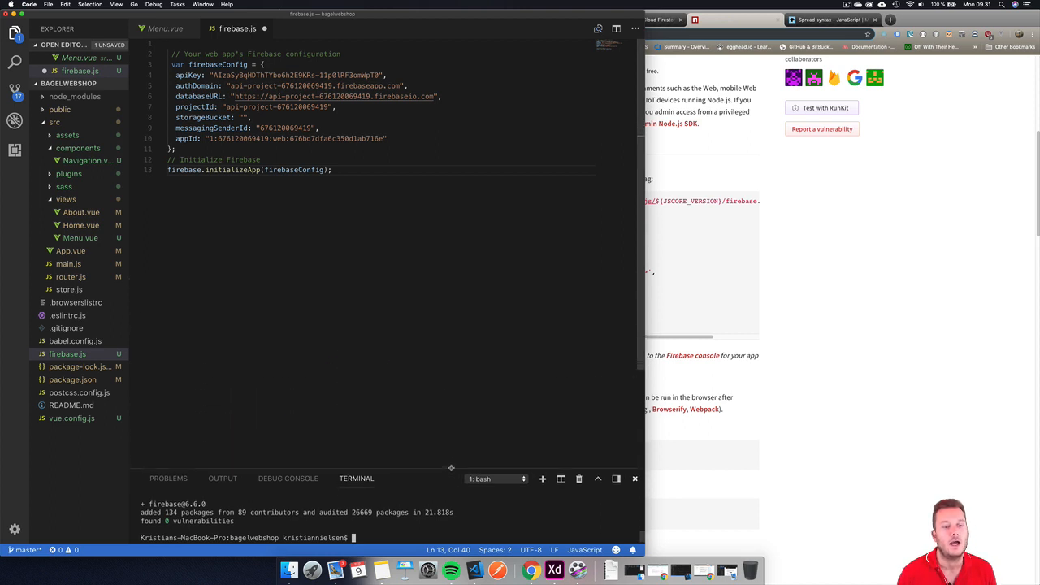
type("npm r")
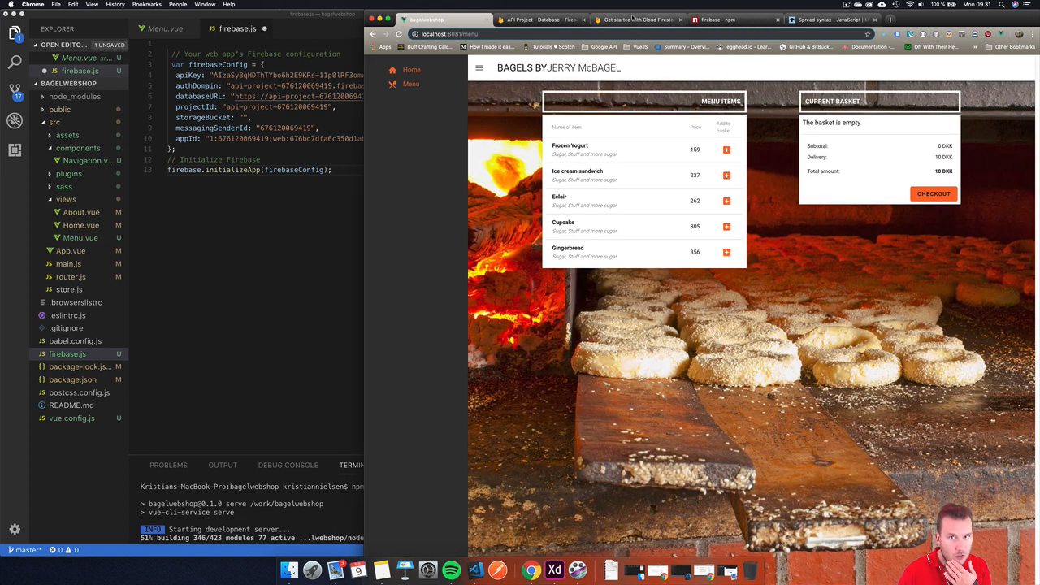
Switch to the bagelwebshop tab at localhost:8081/menu in Chrome.
left_click(540, 20)
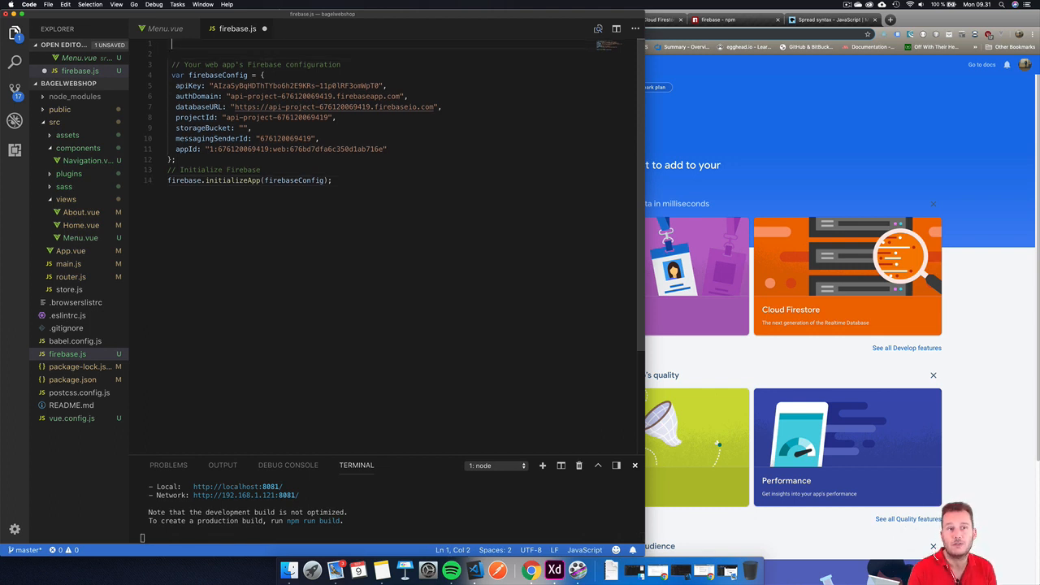
Add import firebase from 'firebase/app' and import 'firebase/firestore' atop firebase.js.
type("import")
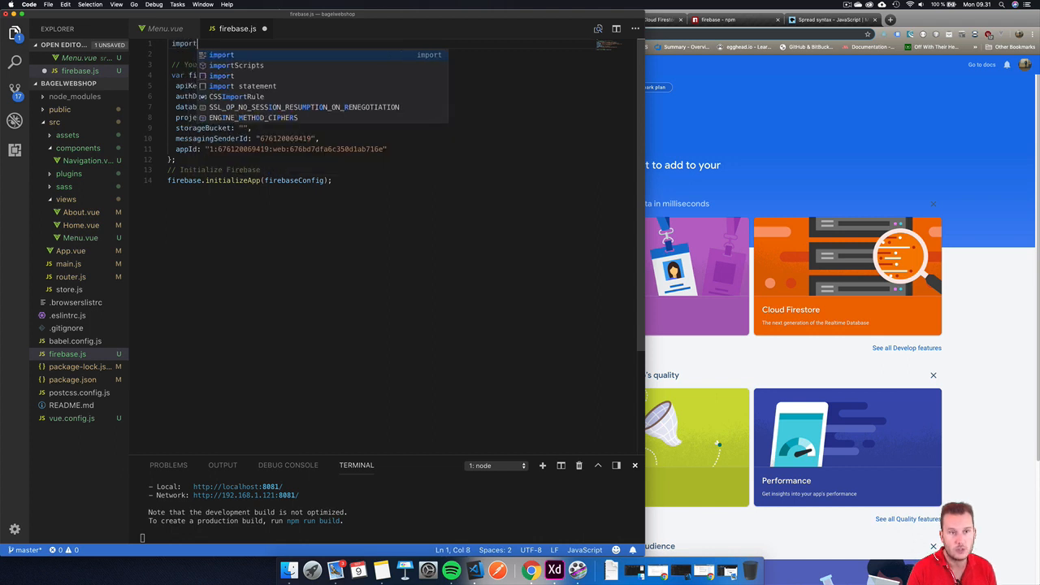
type("firebase")
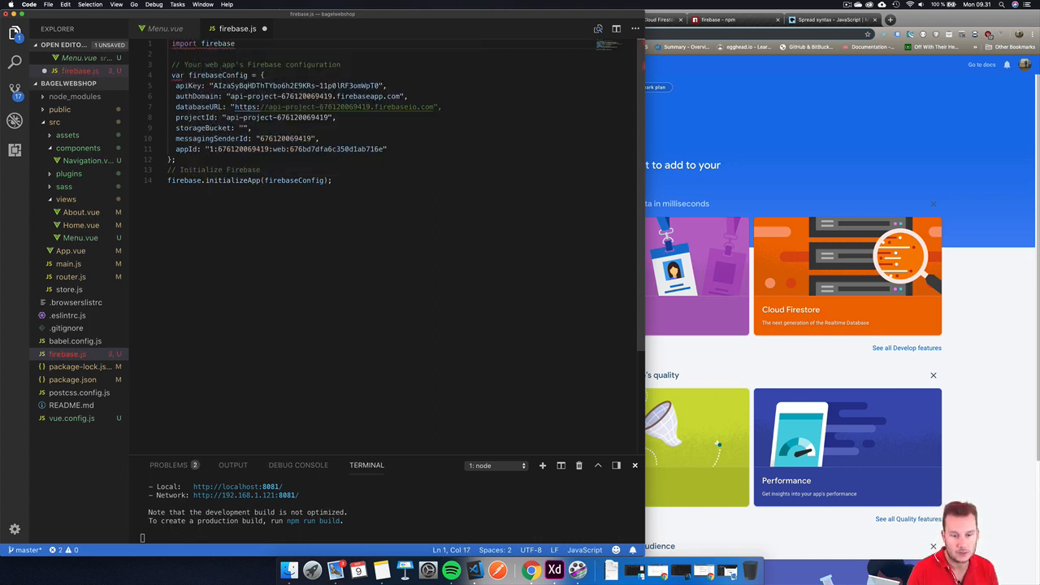
type("from '")
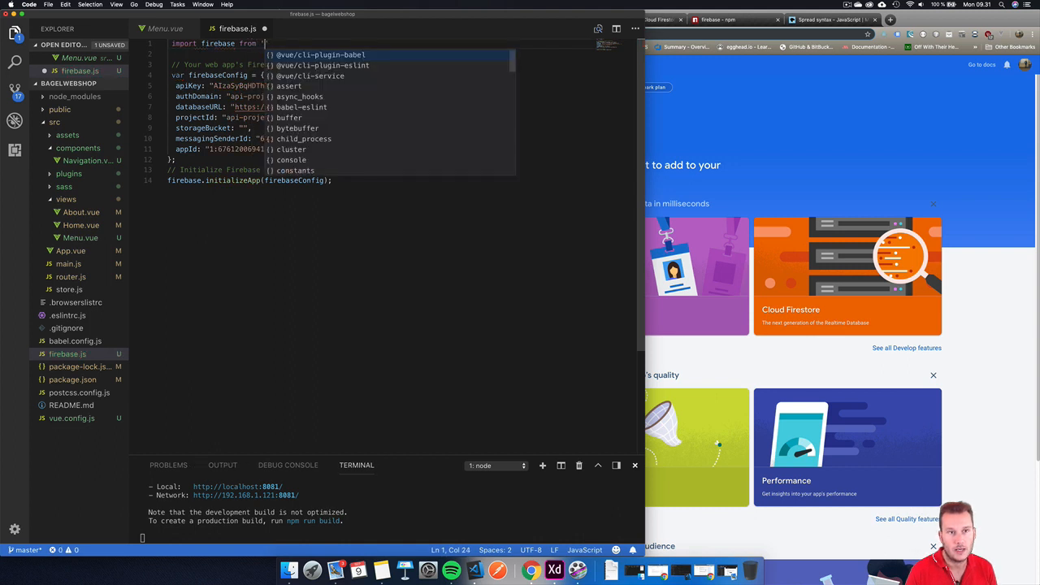
type("firebase/app")
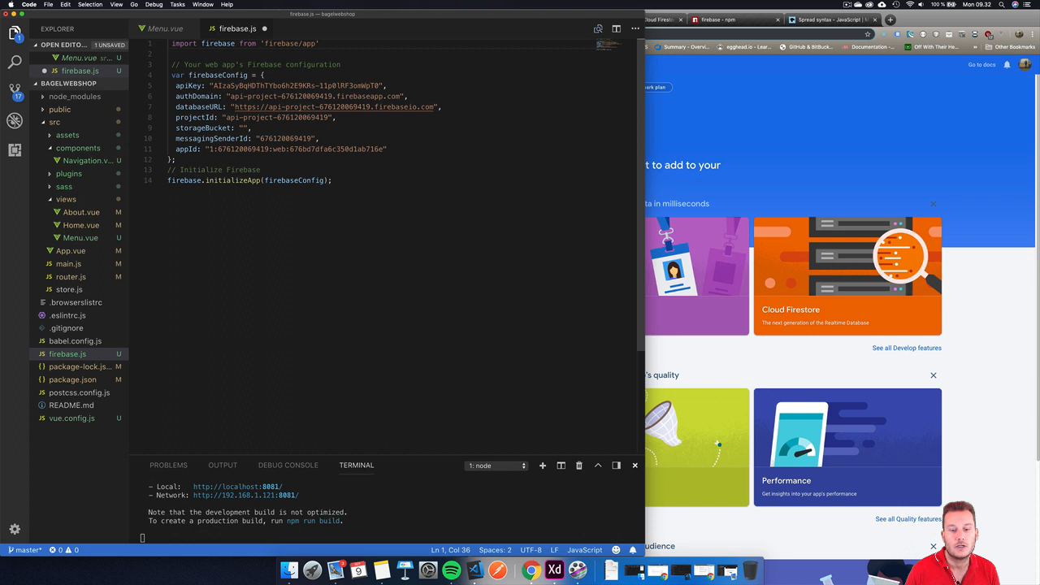
type("import")
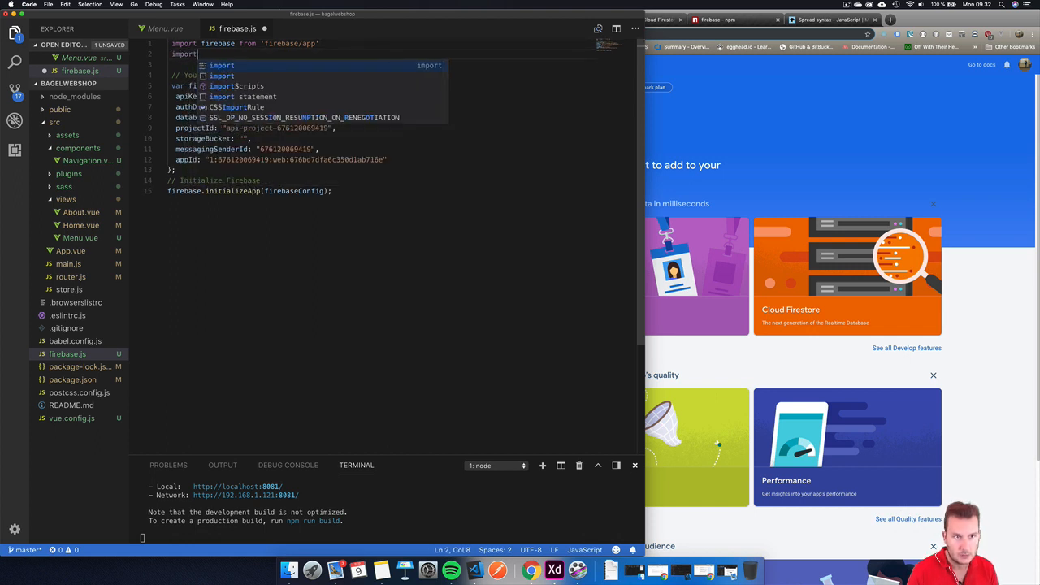
type("\"")
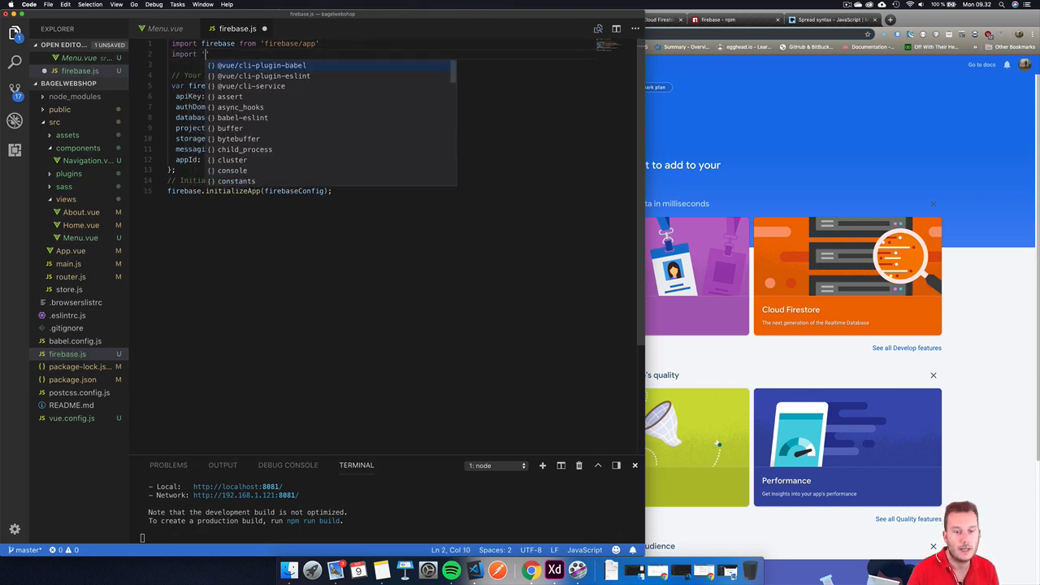
type("'firebase/fo'")
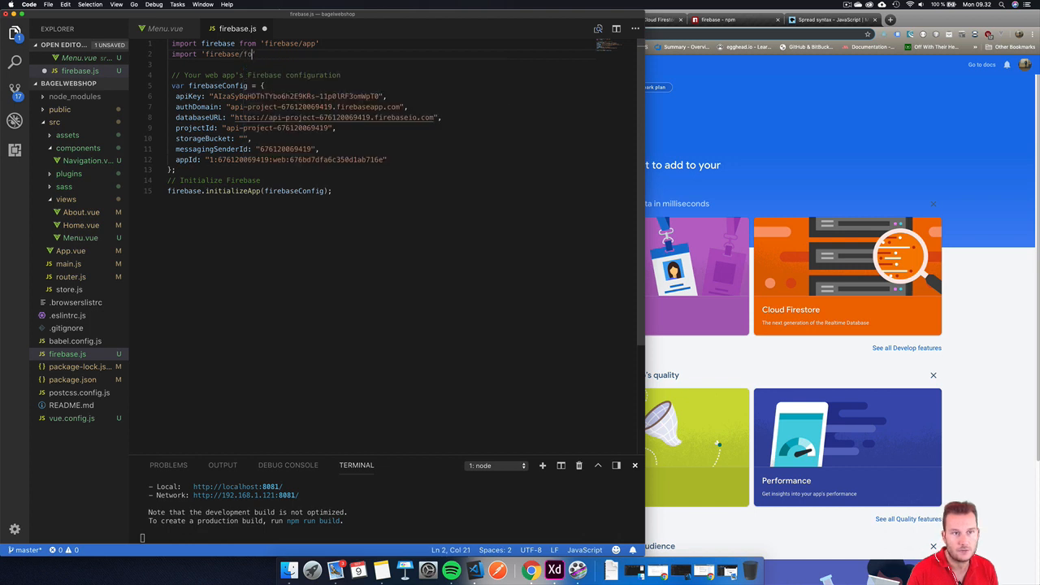
type("restore'")
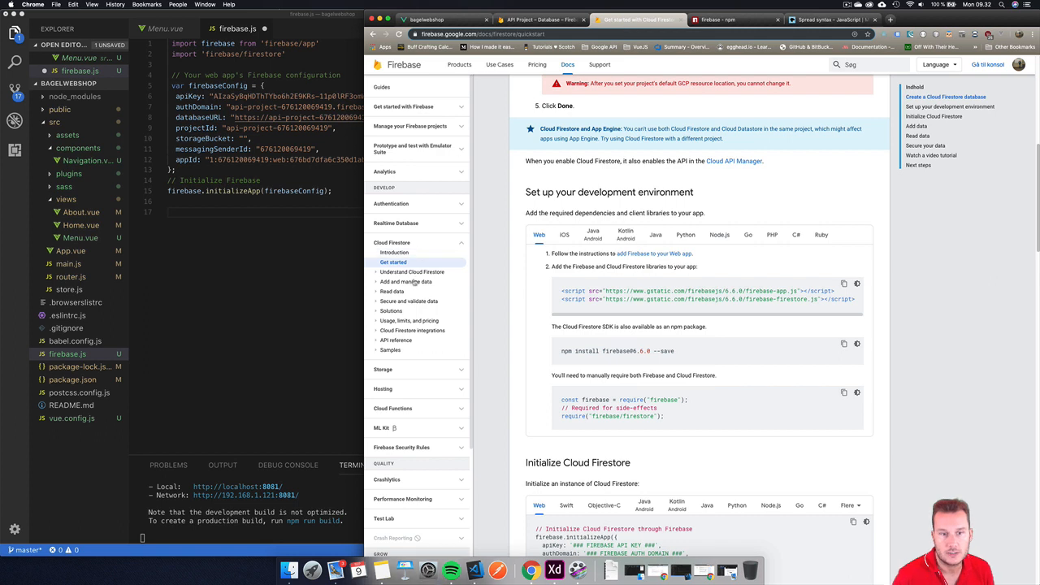
Expand 'Add and manage data' in the Firestore docs sidebar and open 'Add data'.
left_click(405, 281)
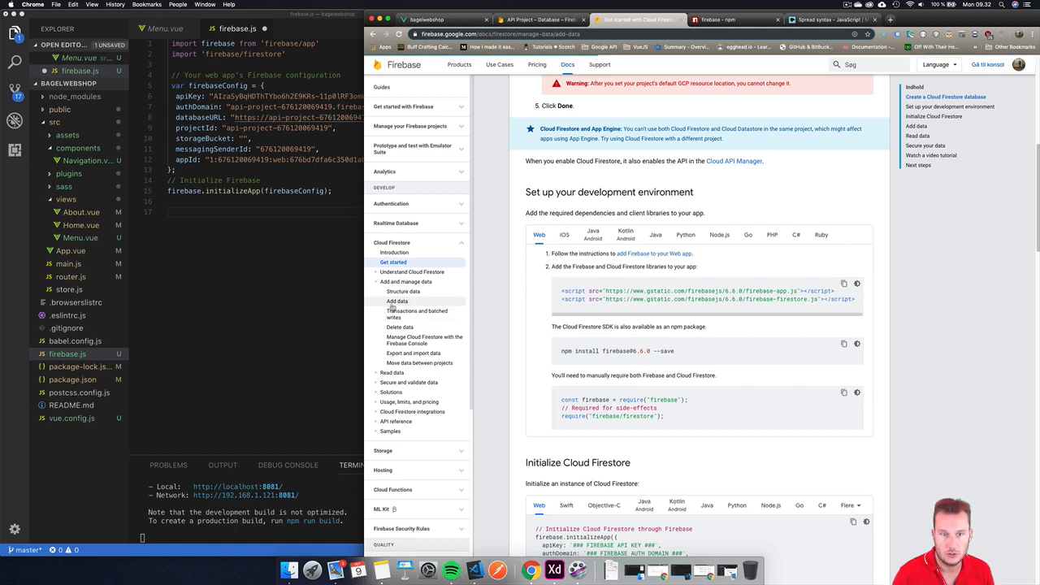
left_click(396, 301)
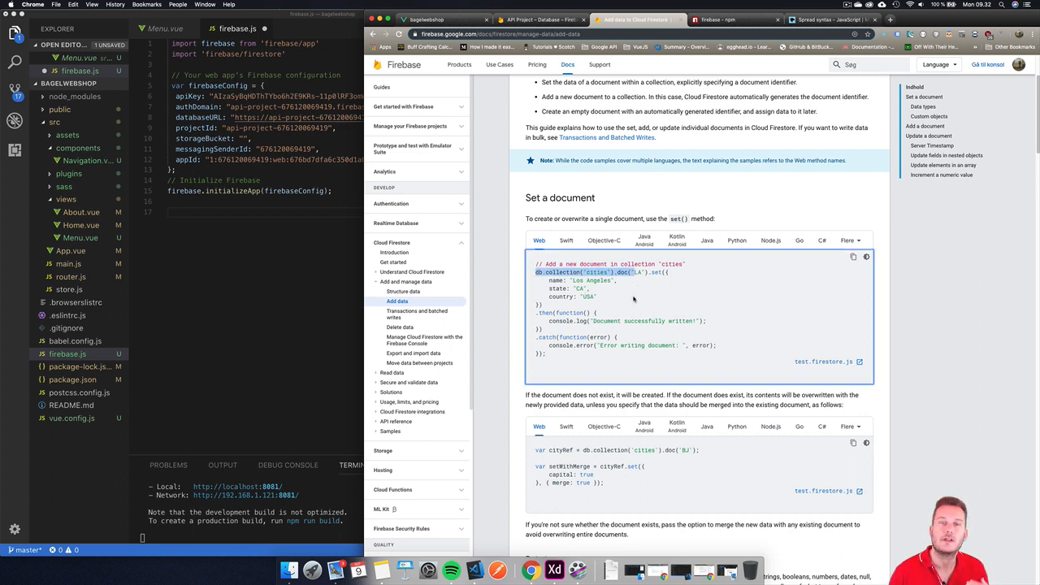
mouse_move(299, 303)
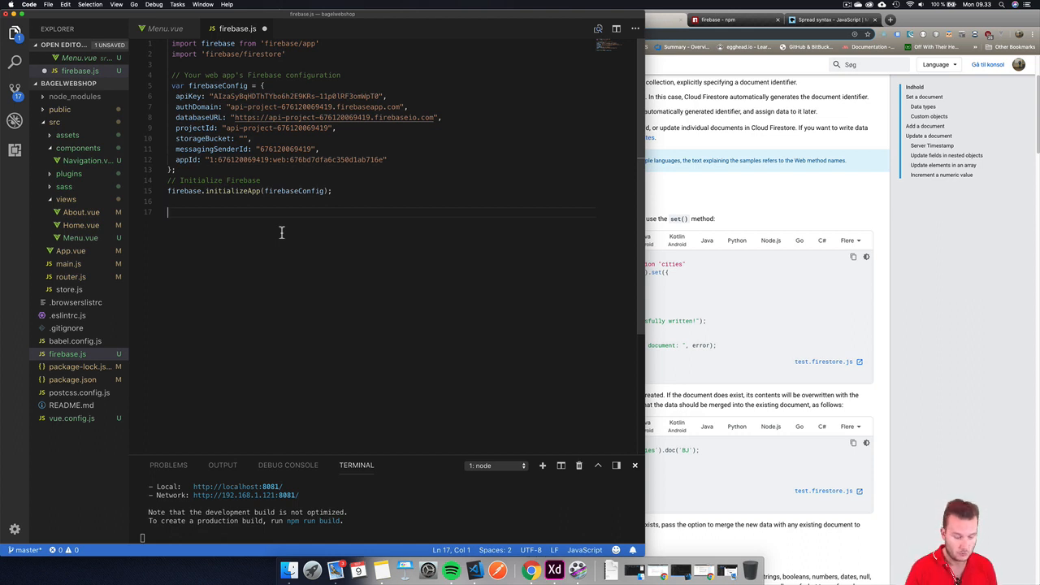
Write export const db = firebase.firestore() on line 17 and start line 18 with export const.
type("export")
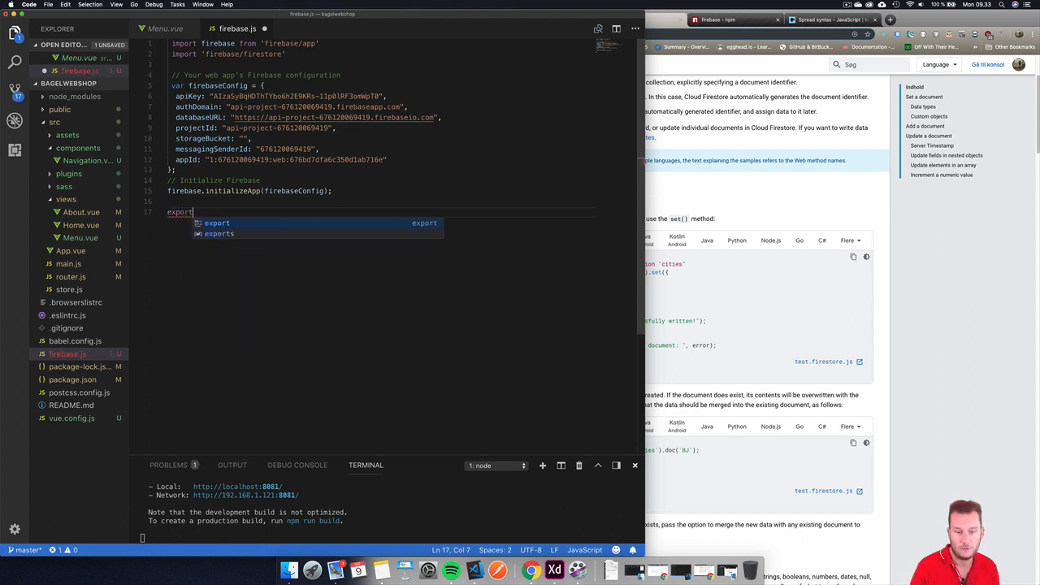
type("const")
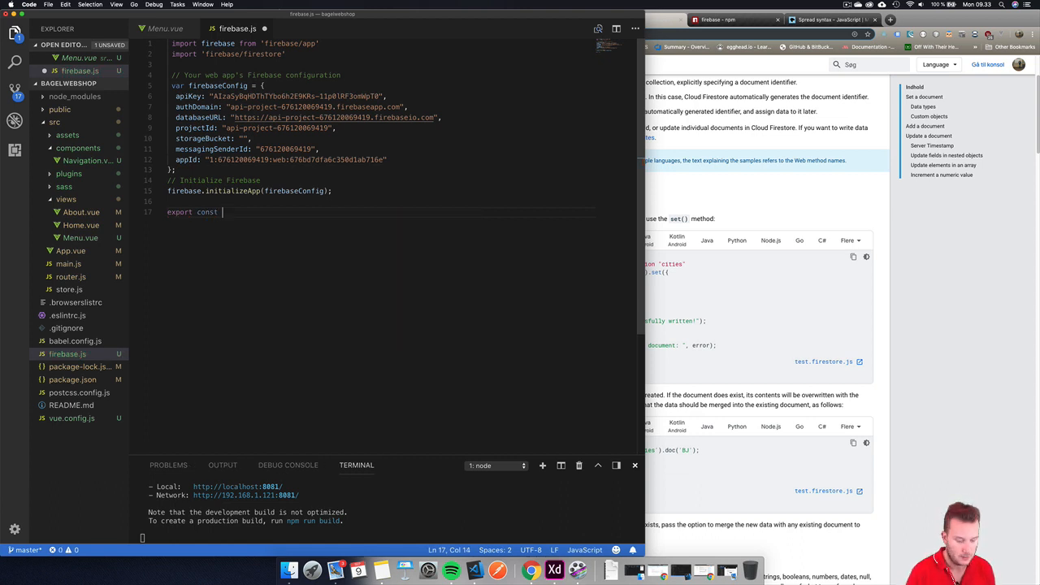
type("db =")
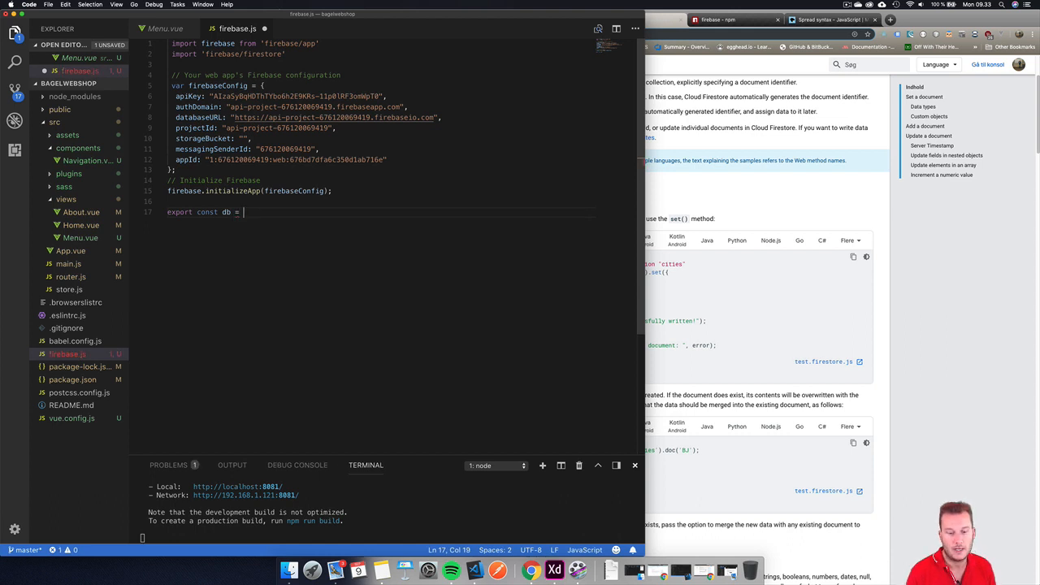
type("firebase.")
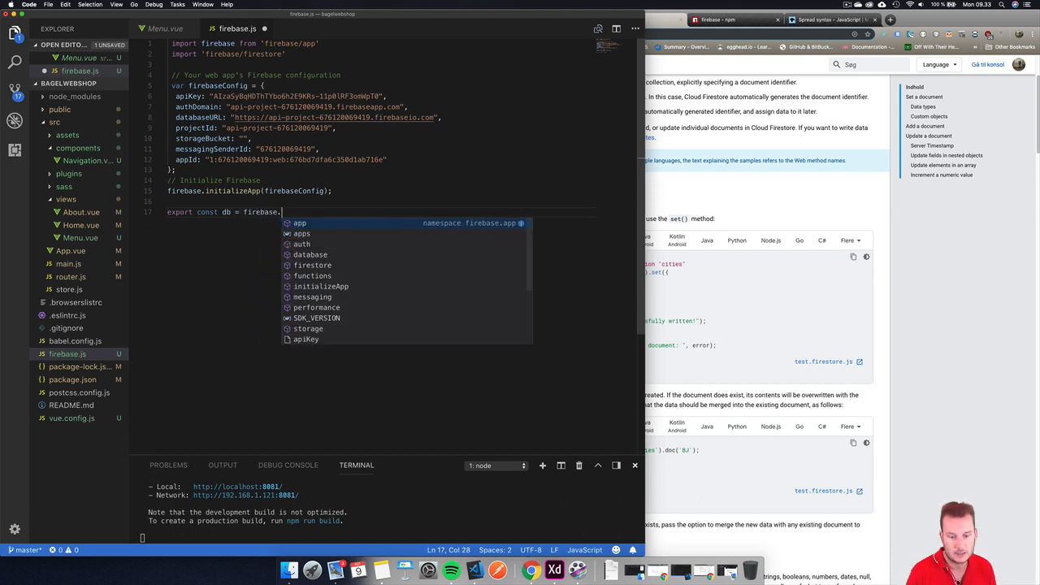
type("firestore()")
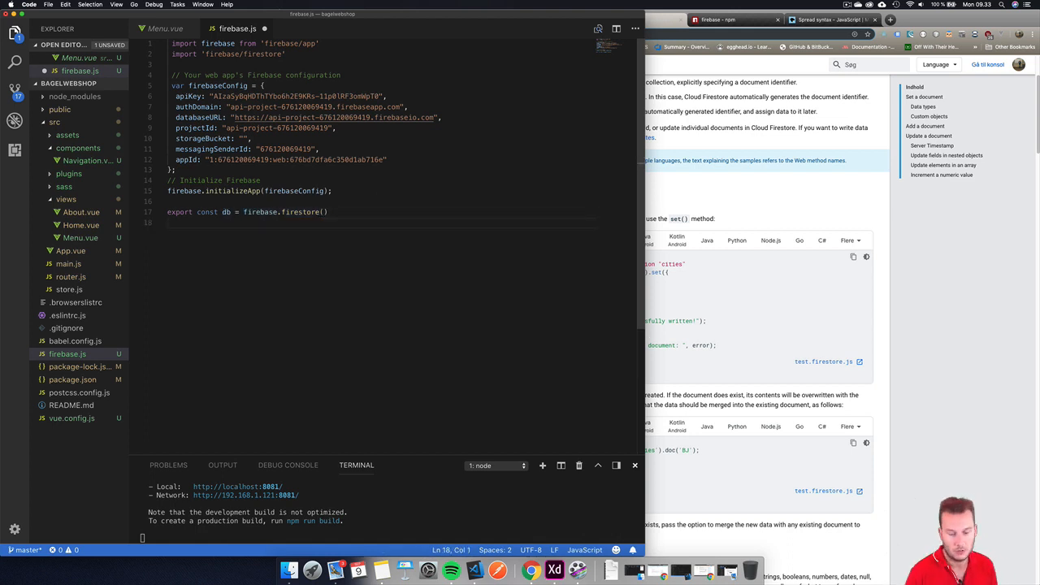
type("export const")
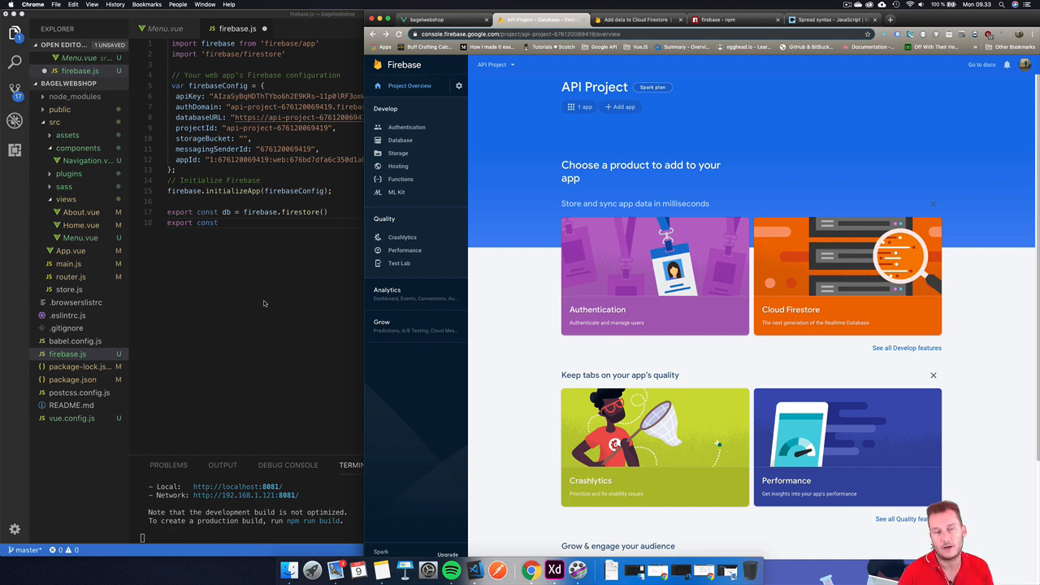
mouse_move(495, 203)
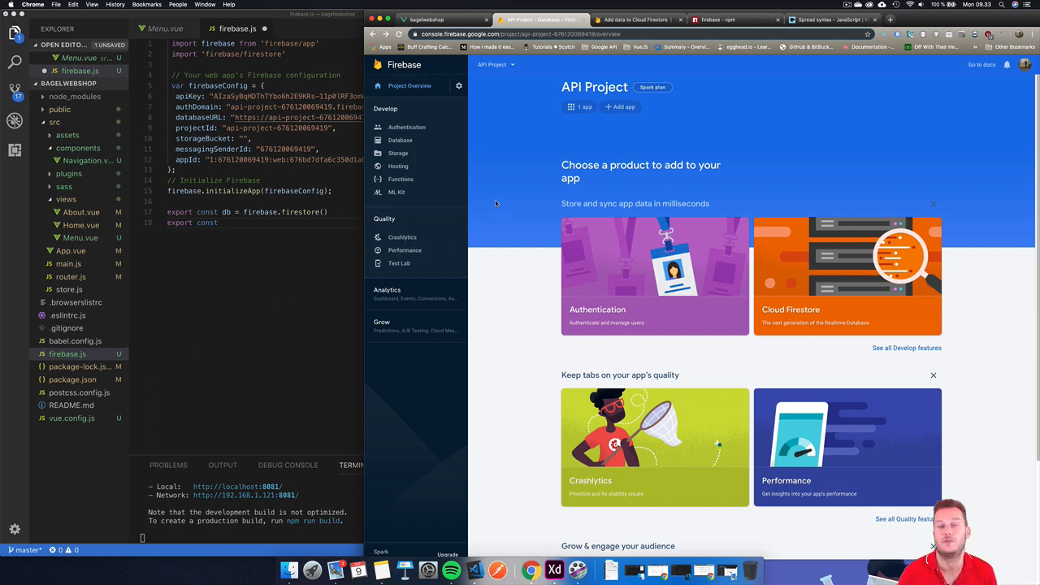
mouse_move(505, 198)
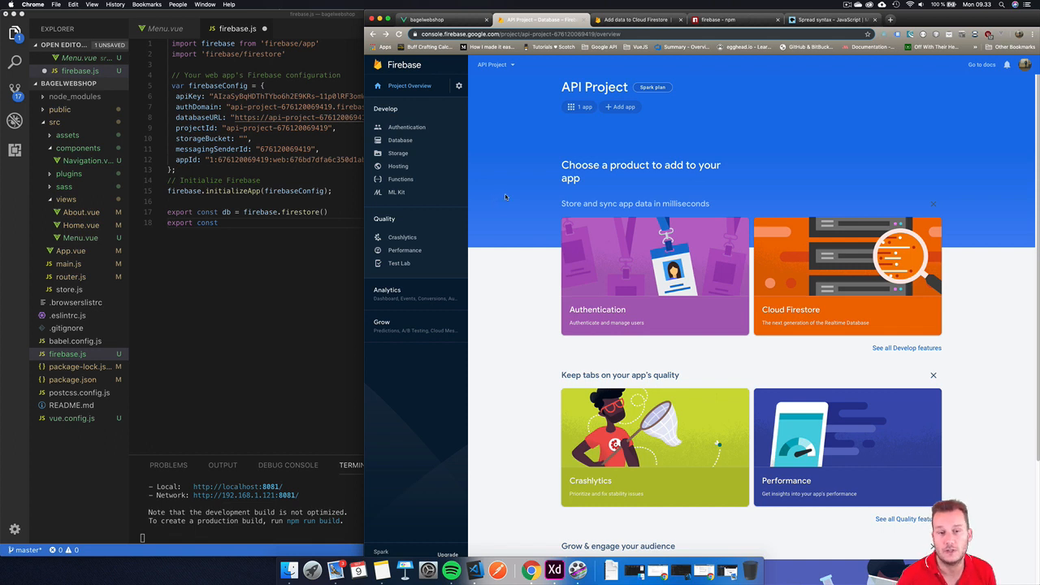
mouse_move(254, 231)
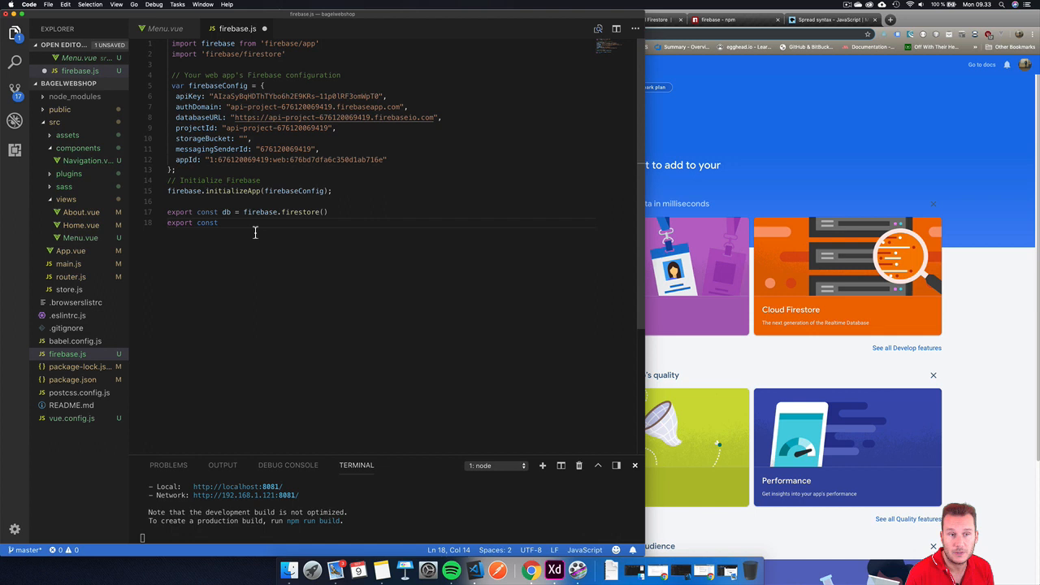
Continue line 18 with dbMenuAdd = db.collection using IntelliSense suggestions.
type("d")
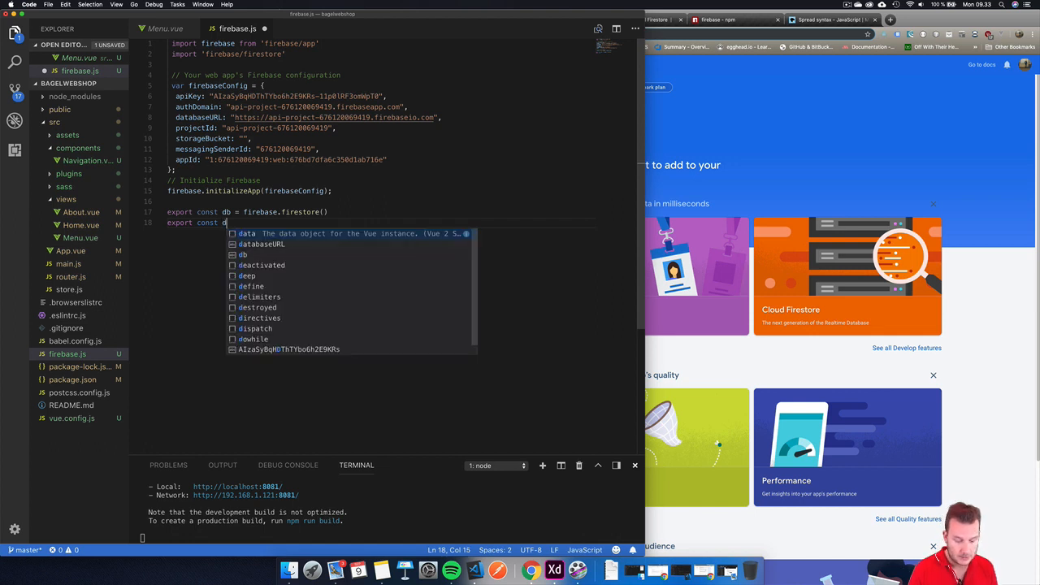
type("MenuAdd")
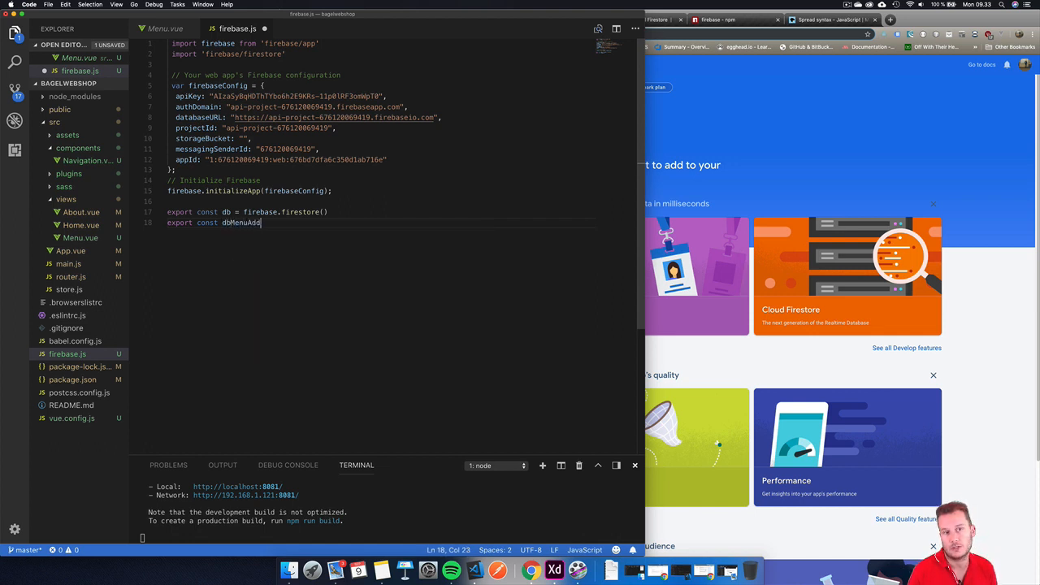
type("=")
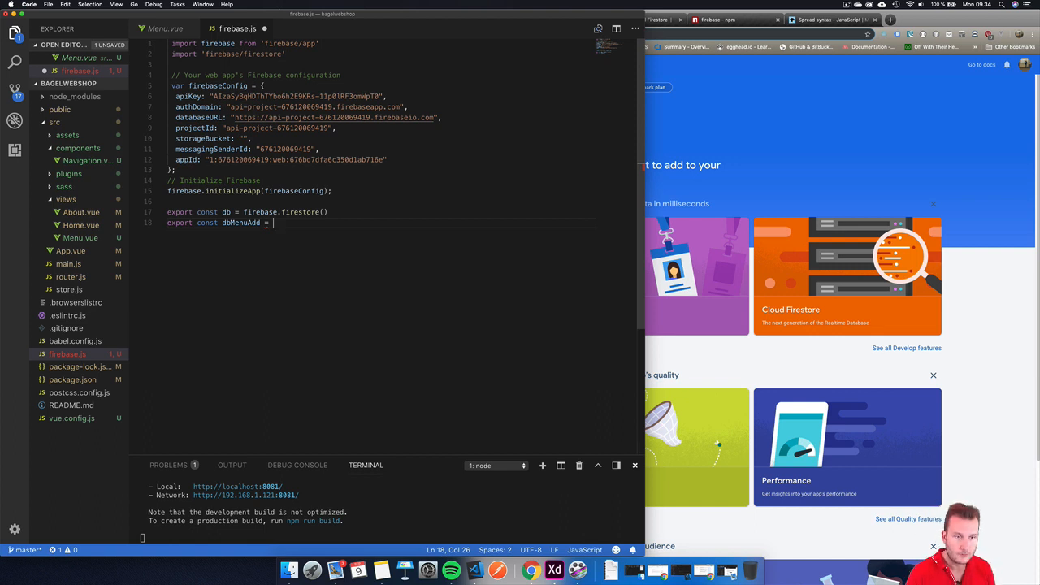
type("db")
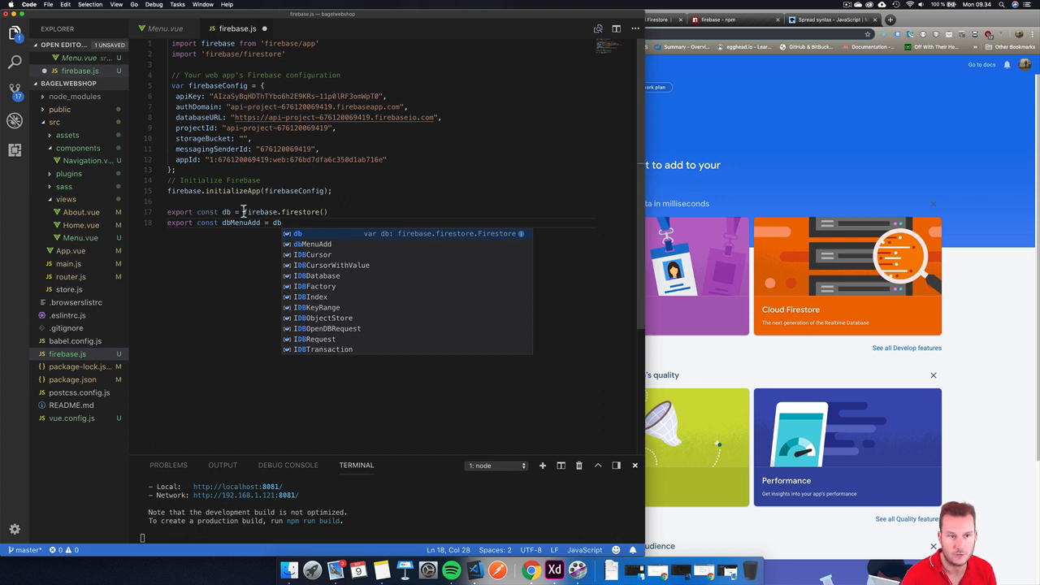
type(".")
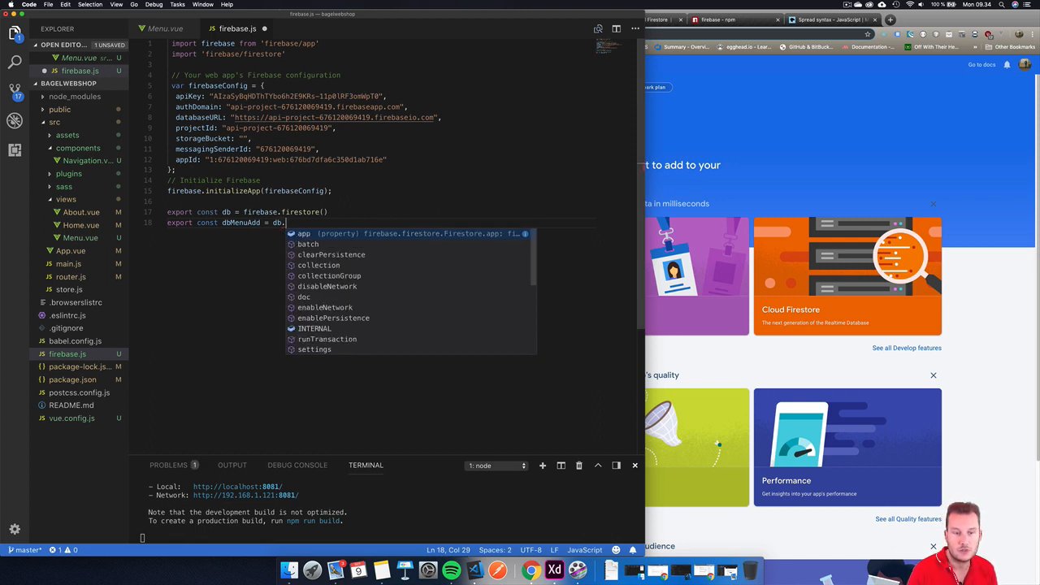
type("collection")
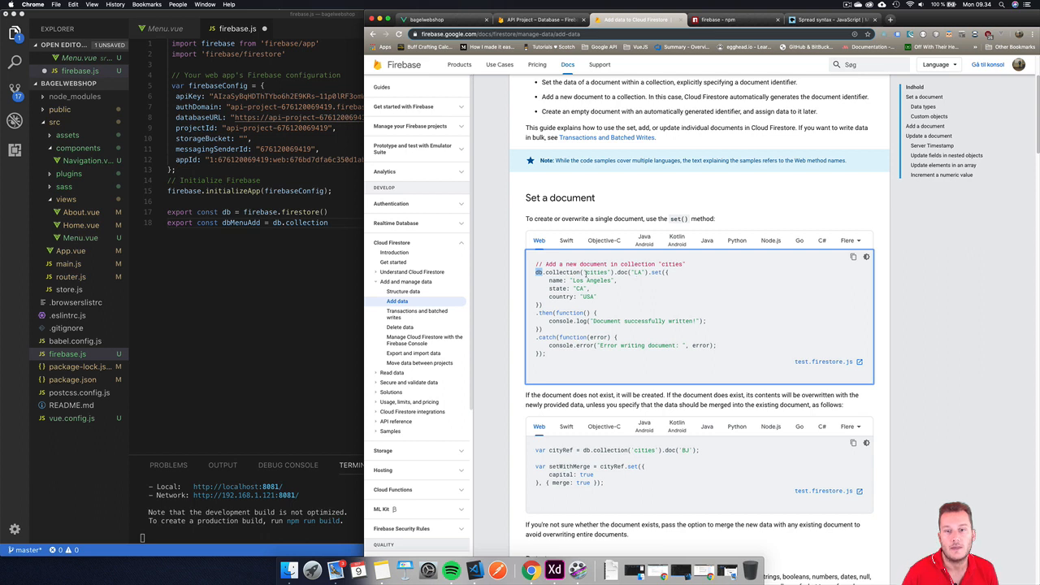
double_click(559, 273)
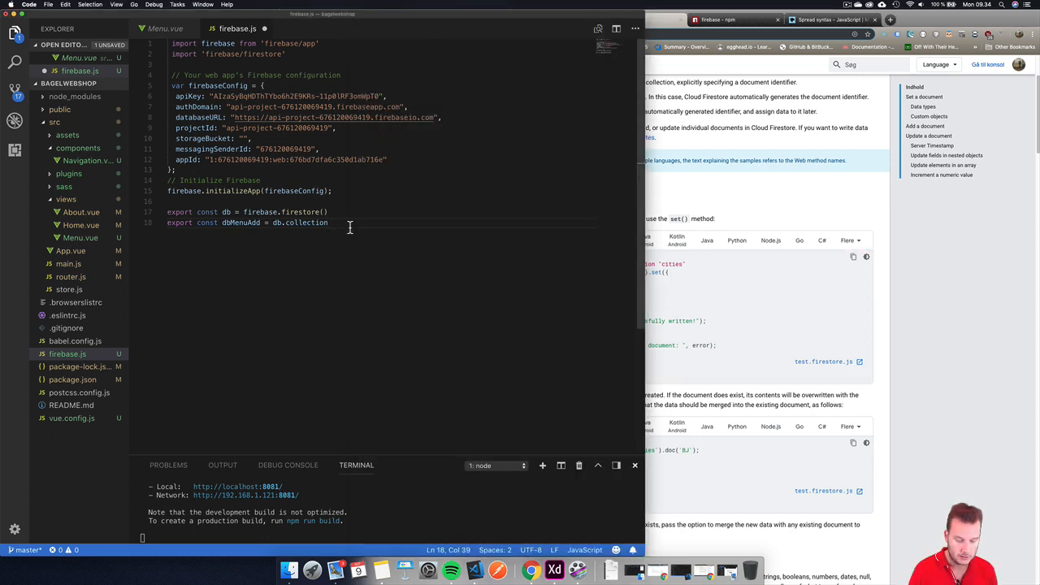
Complete line 18 as db.collection('menuItems'); with a closing semicolon.
type("('')")
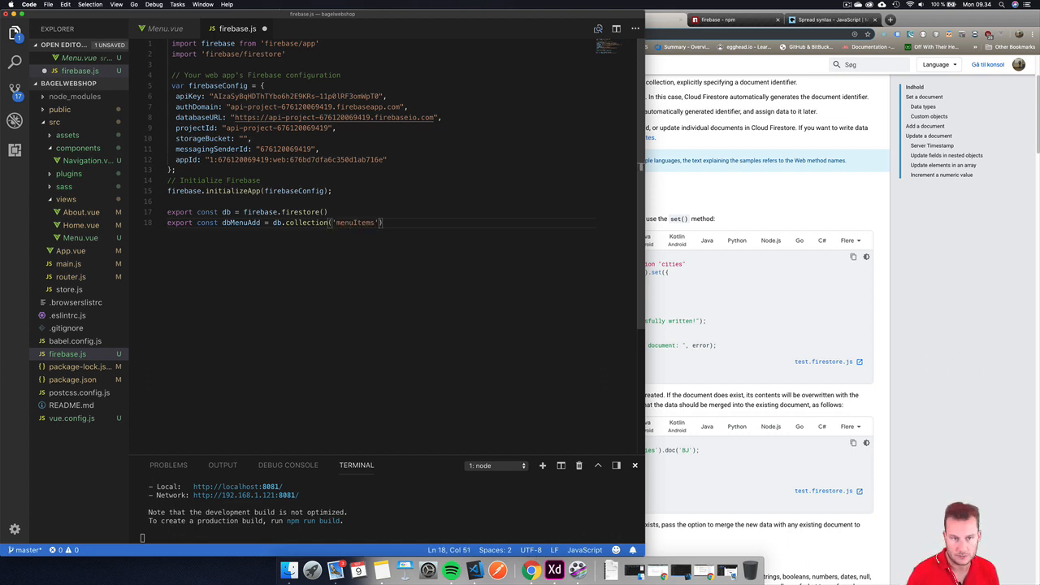
type(";")
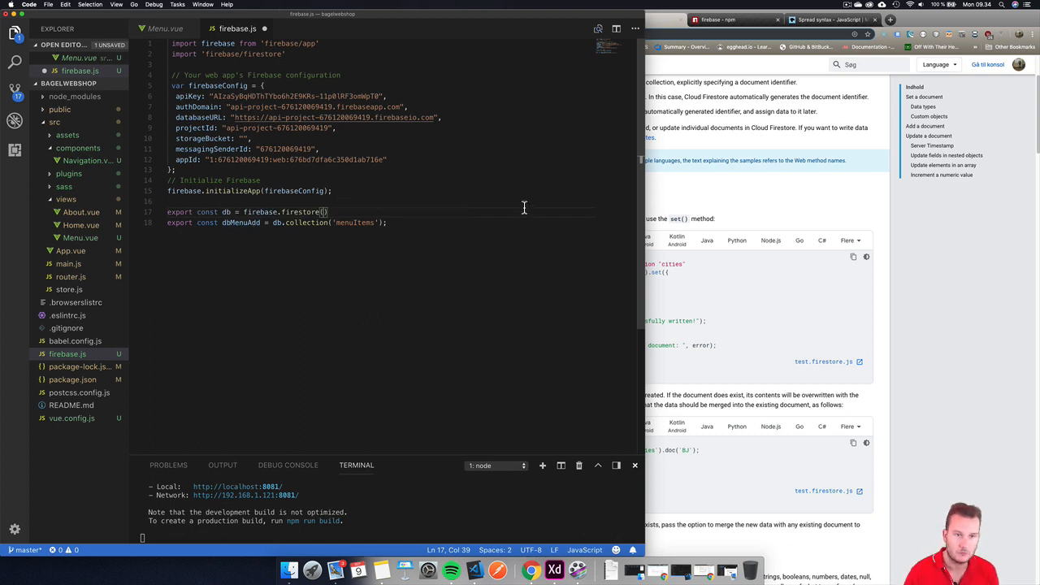
mouse_move(430, 359)
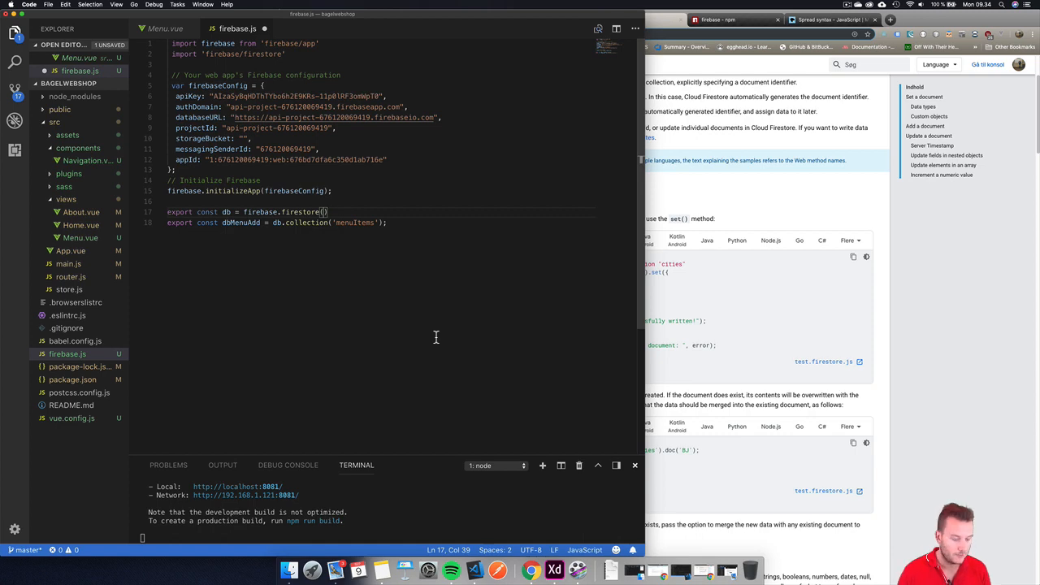
mouse_move(436, 334)
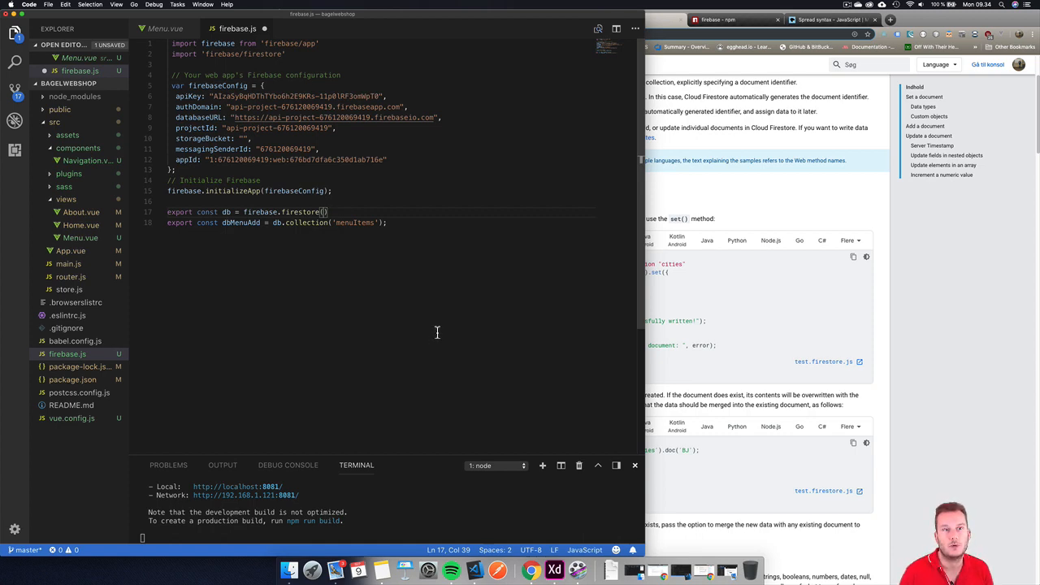